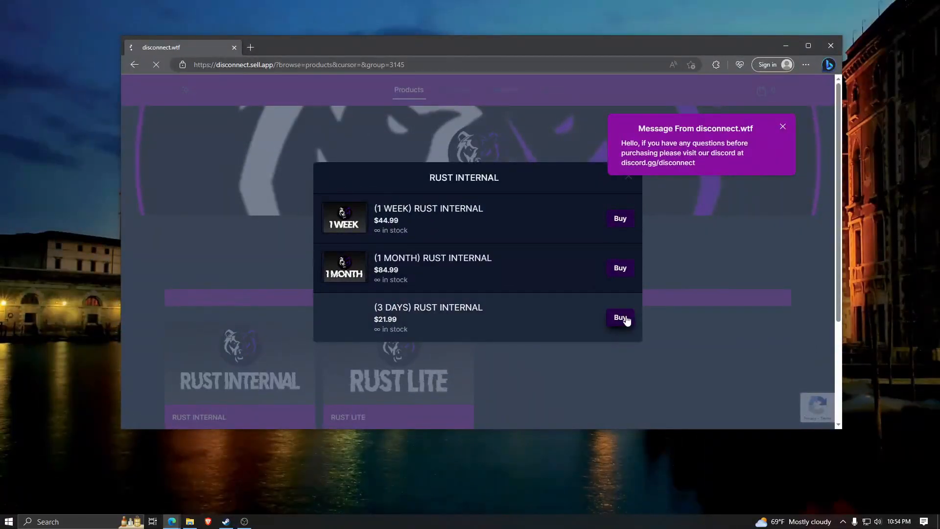
Step: Start purchasing the (3 DAYS) RUST INTERNAL plan via Buy Now
left_click(620, 317)
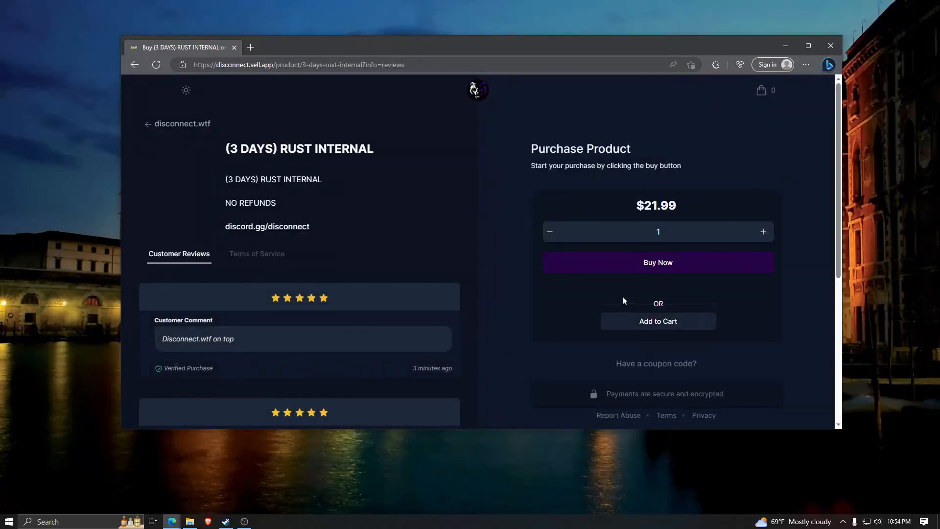
left_click(658, 262)
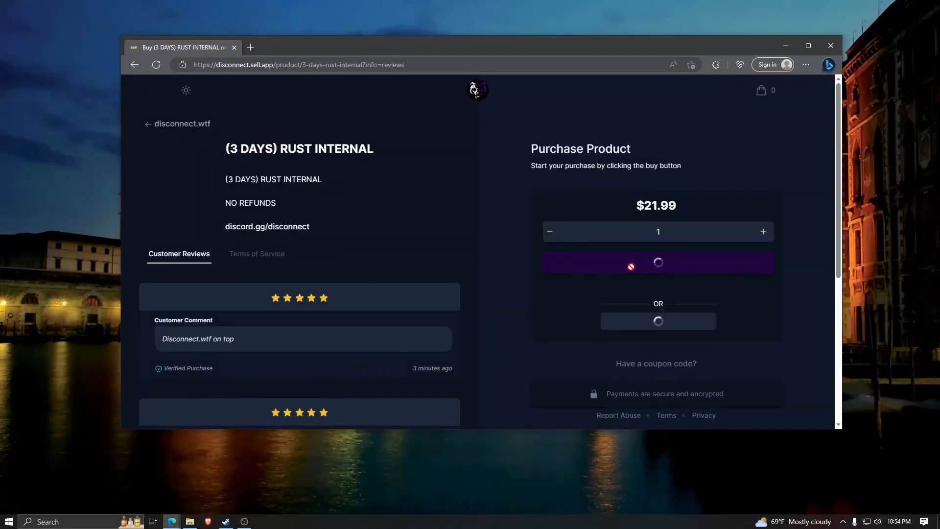
left_click(657, 263)
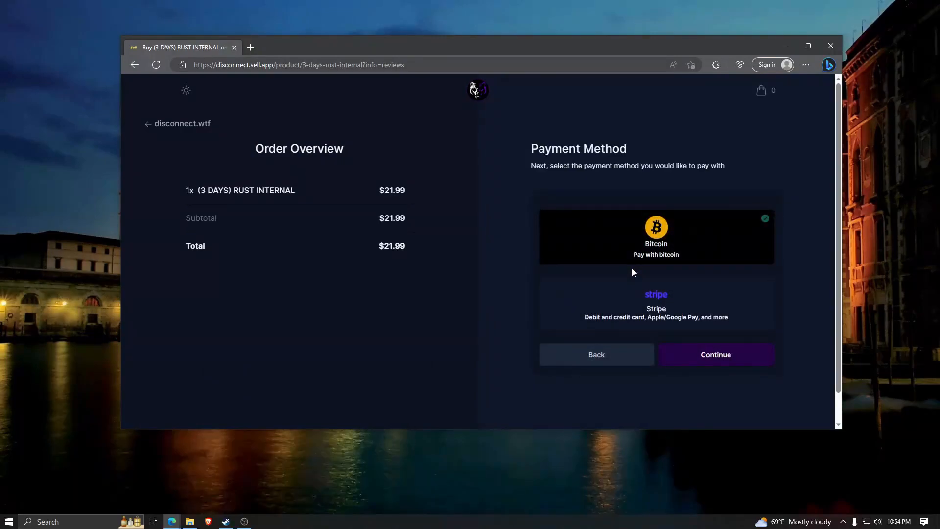
Step: Choose Stripe card payment and continue to the Product Delivery details form
left_click(655, 305)
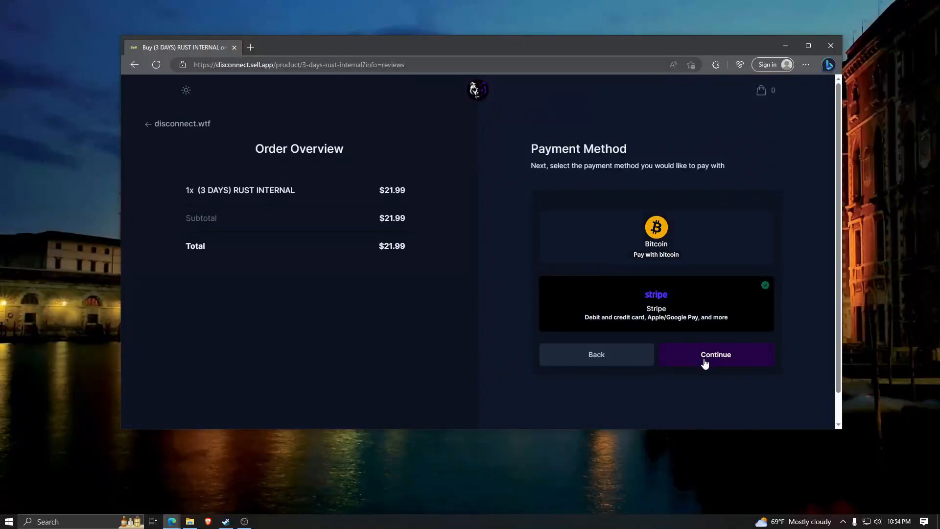
left_click(715, 353)
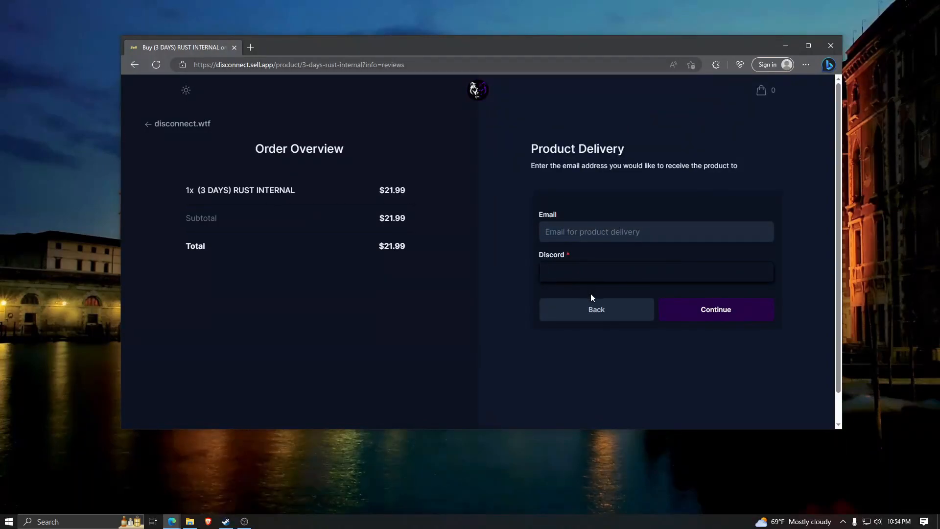
left_click(655, 271)
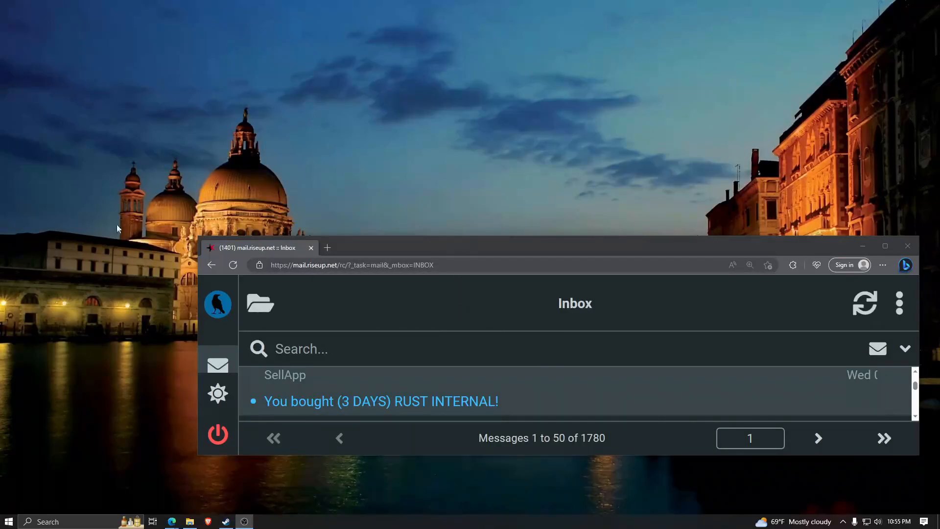
mouse_move(169, 234)
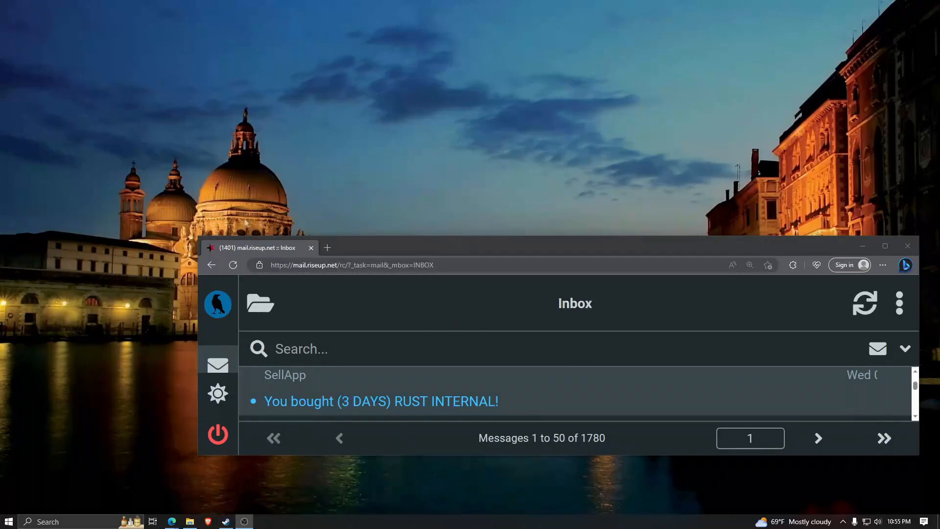
mouse_move(178, 233)
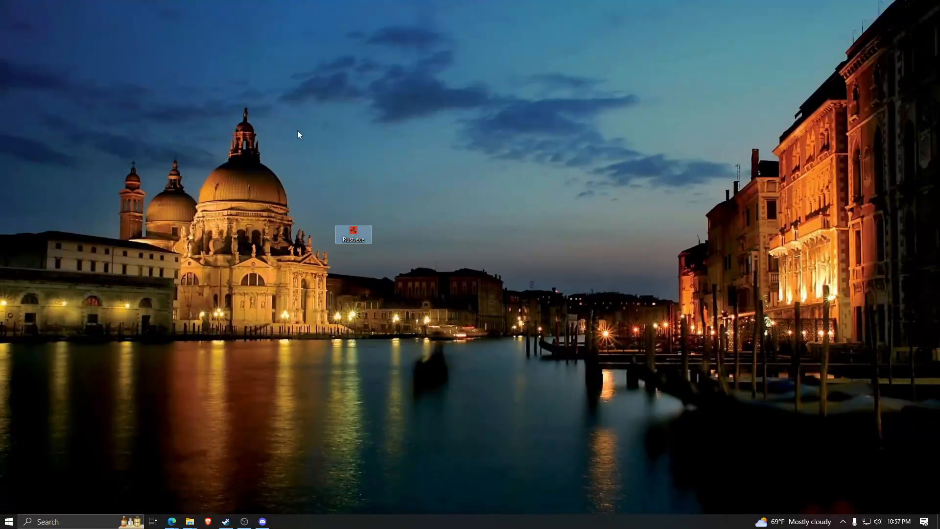
mouse_move(593, 346)
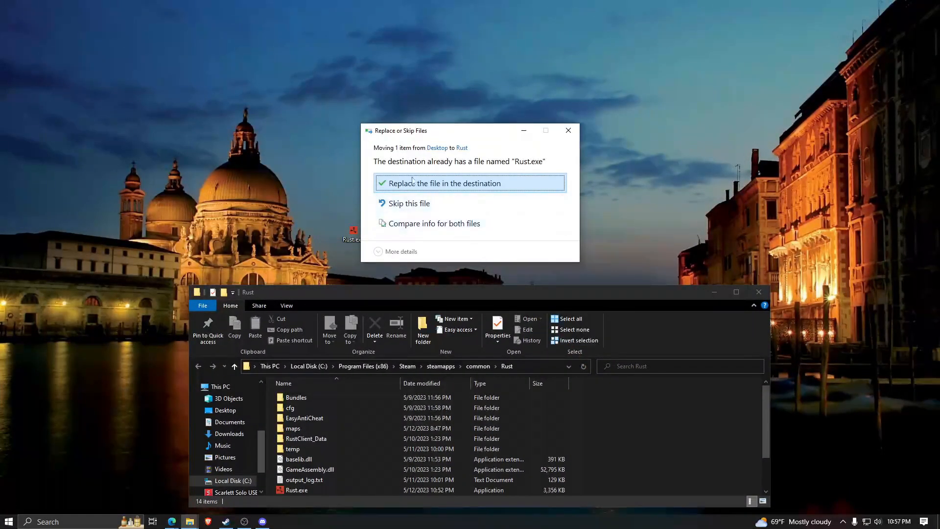
Step: Replace the existing Rust.exe in steamapps\common\Rust with the desktop copy
left_click(441, 183)
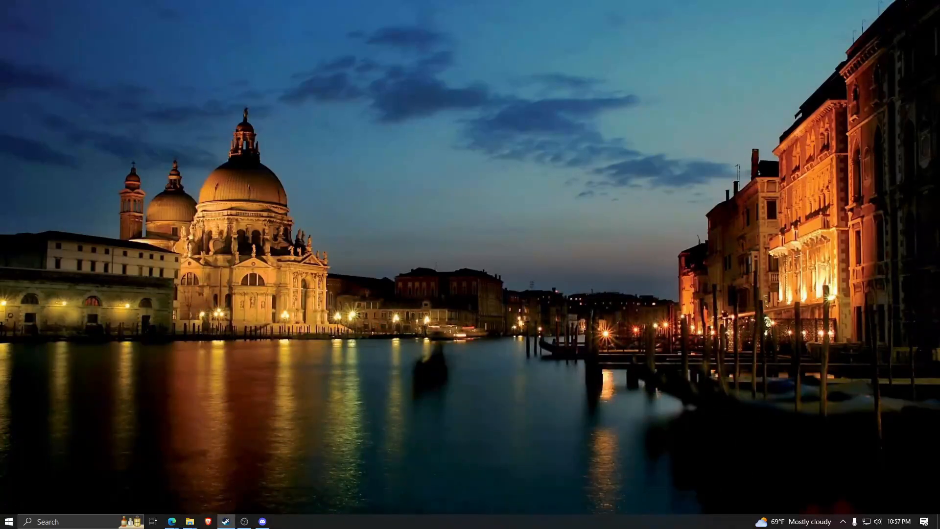
Step: Browse USB Drive (E:) to the long-named loader exe and bring up Task Manager
left_click(189, 521)
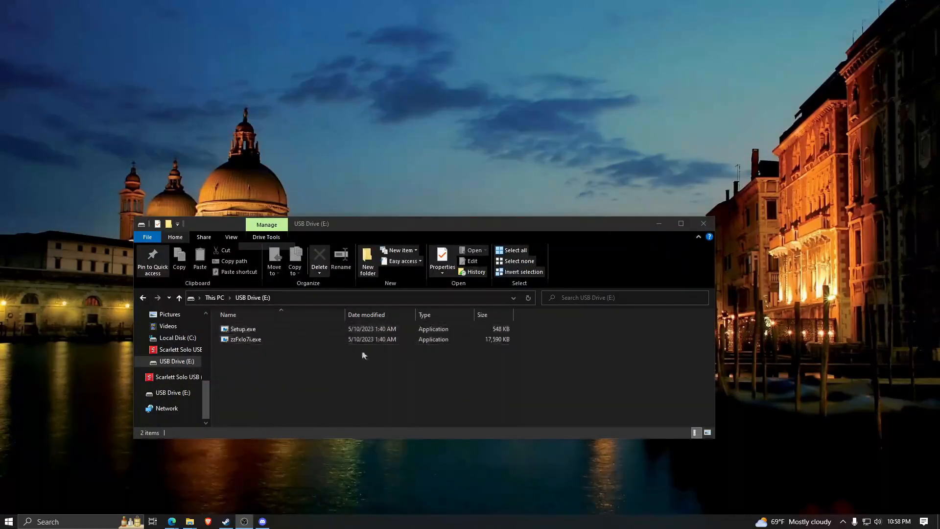
left_click(246, 339)
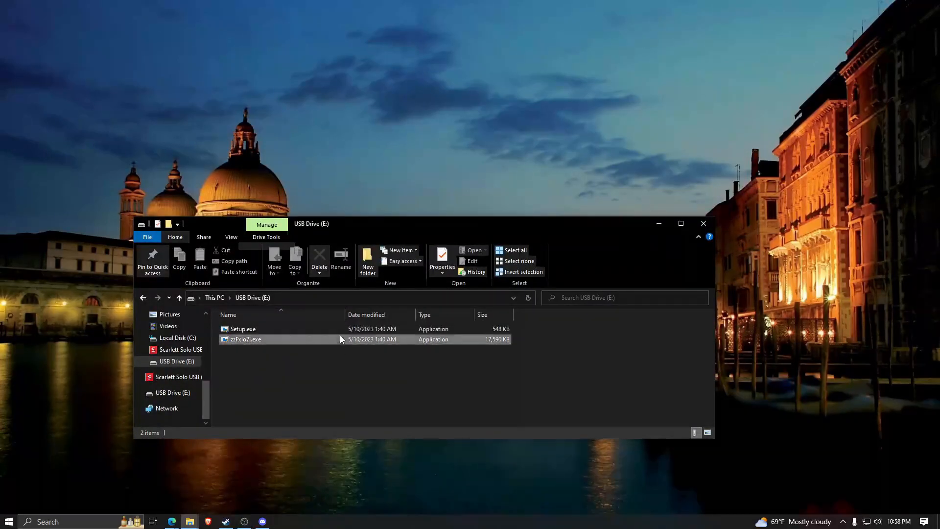
left_click(246, 338)
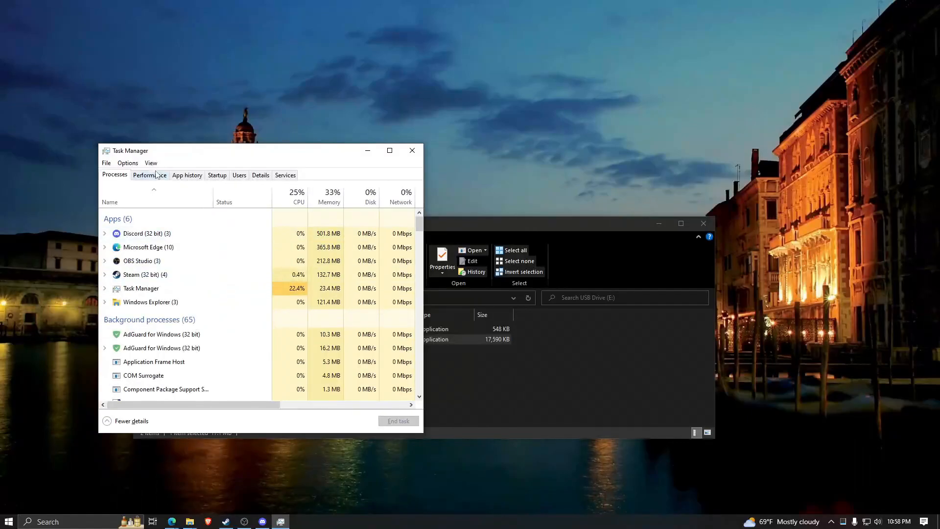
Step: View the Performance CPU details showing Virtualization: Disabled
left_click(149, 174)
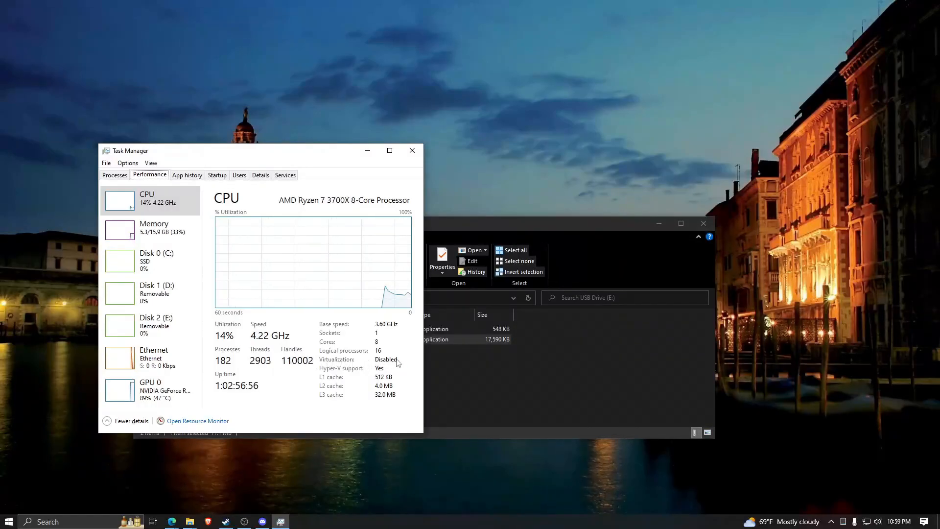
mouse_move(330, 365)
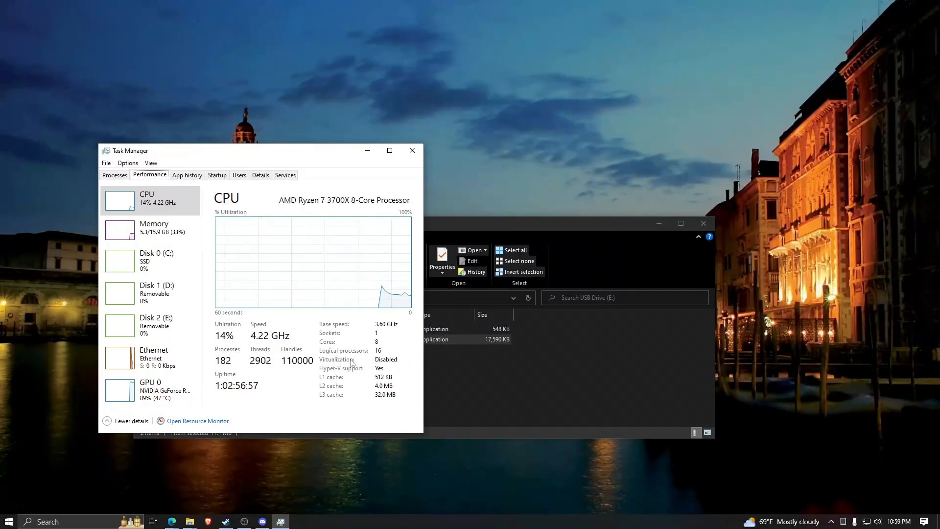
mouse_move(624, 374)
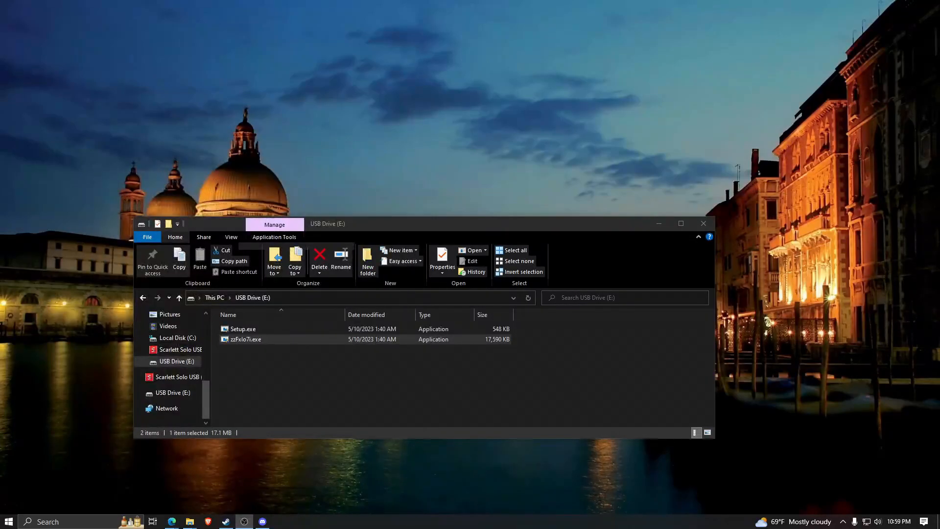
Step: Launch the randomly named loader exe from USB Drive (E:) to show its user info window
left_click(246, 339)
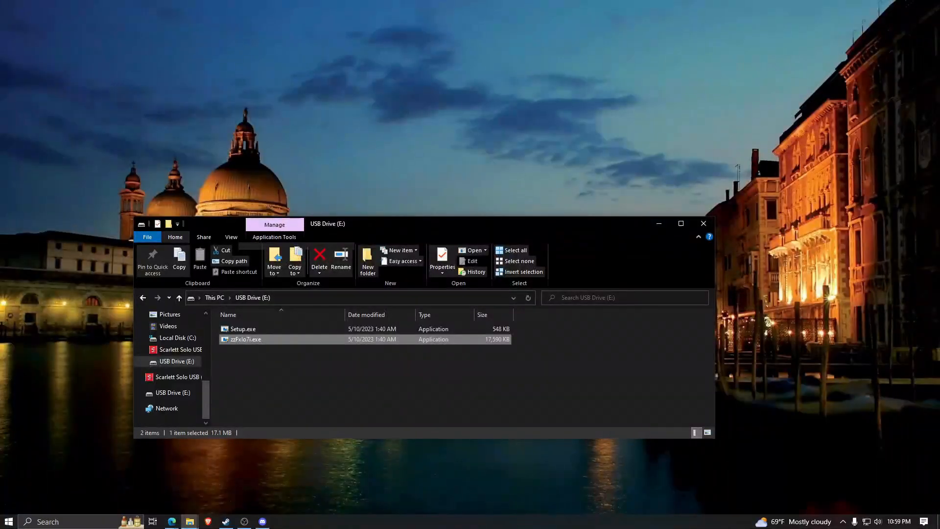
double_click(245, 340)
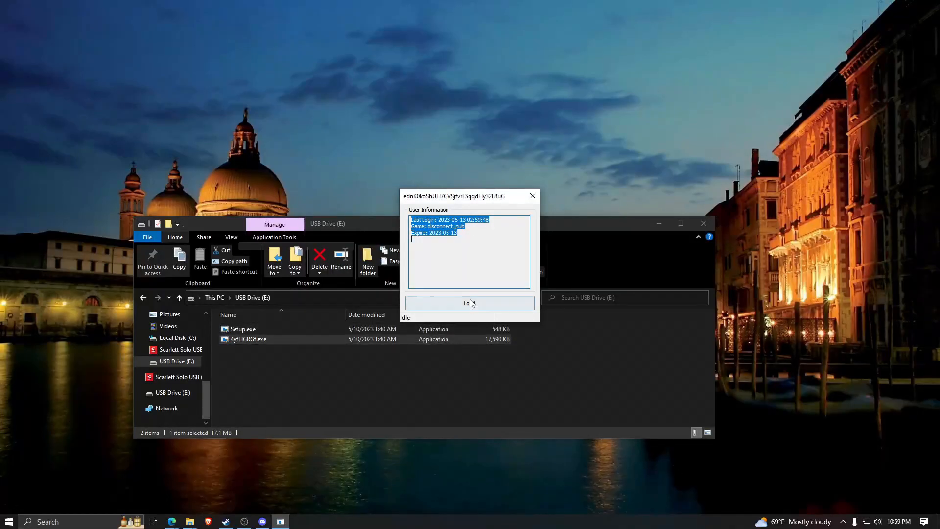
Step: Load the cheat, acknowledging the Rust/Steam warning and accepting the HWID spoof
left_click(469, 303)
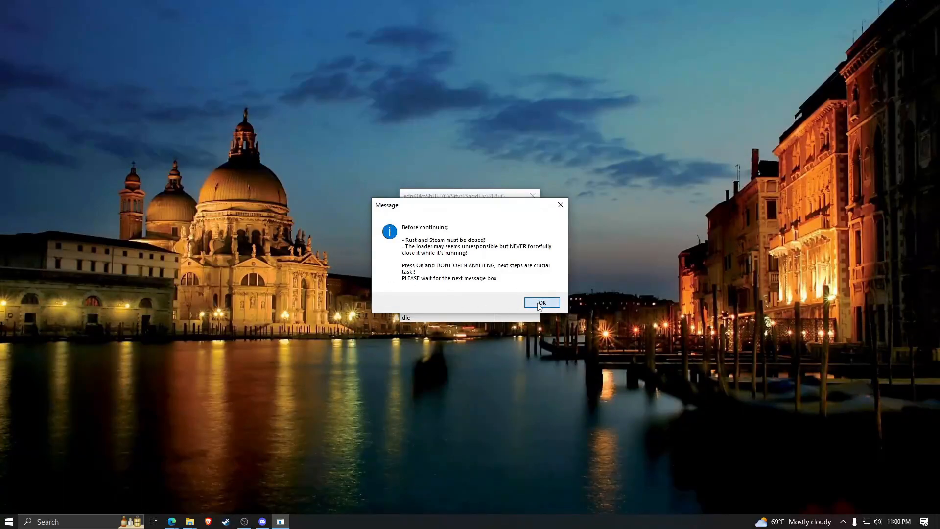
left_click(541, 302)
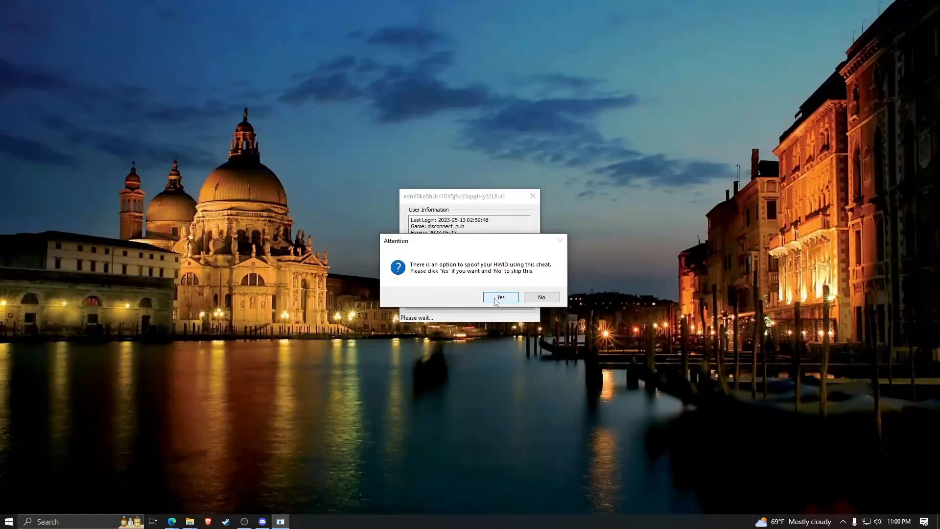
left_click(499, 297)
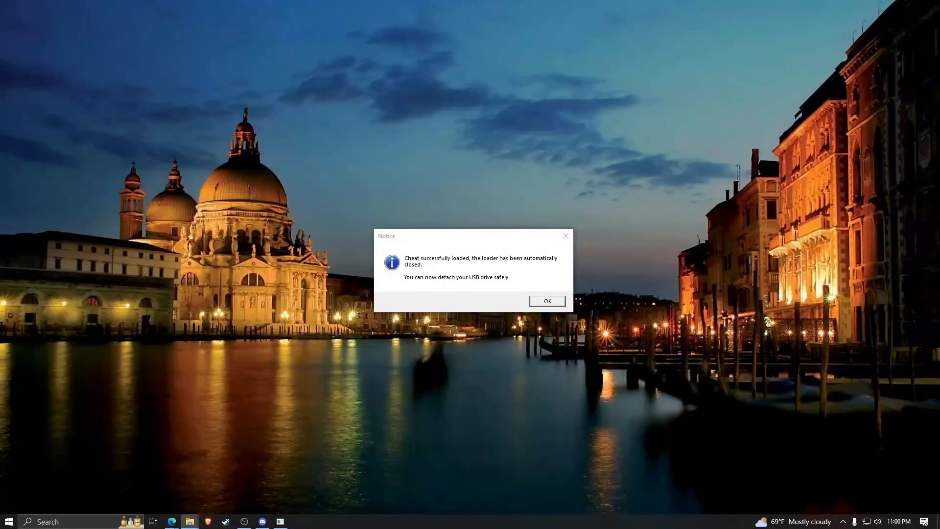
Step: Dismiss the success notice and launch Rust.exe from steamapps\common\Rust
left_click(547, 300)
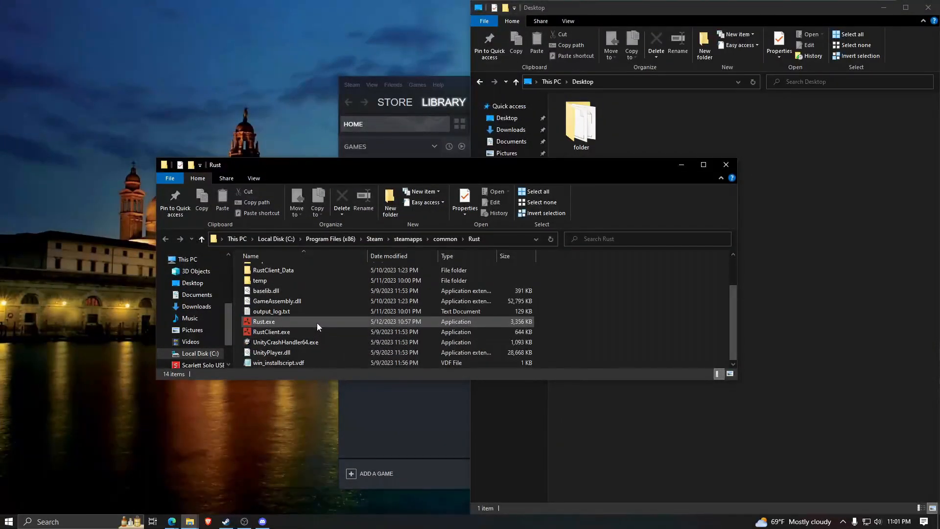
left_click(263, 321)
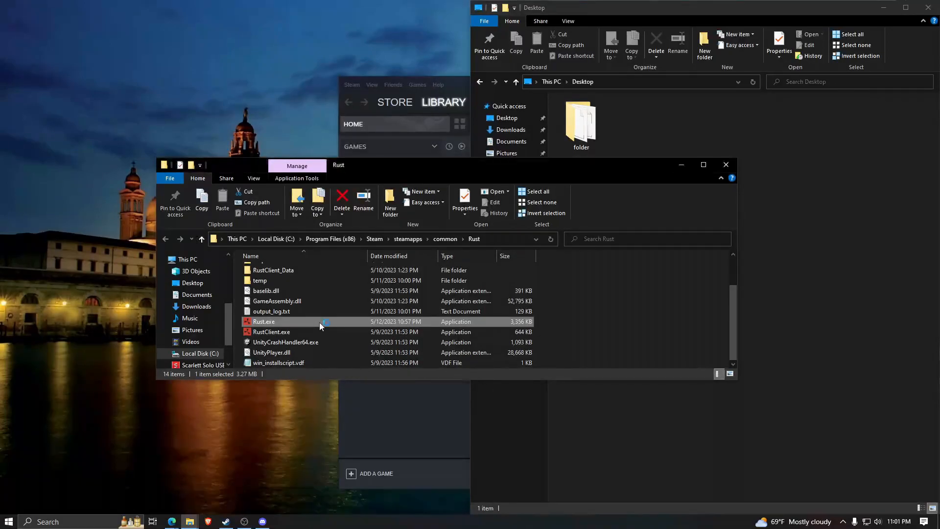
double_click(263, 322)
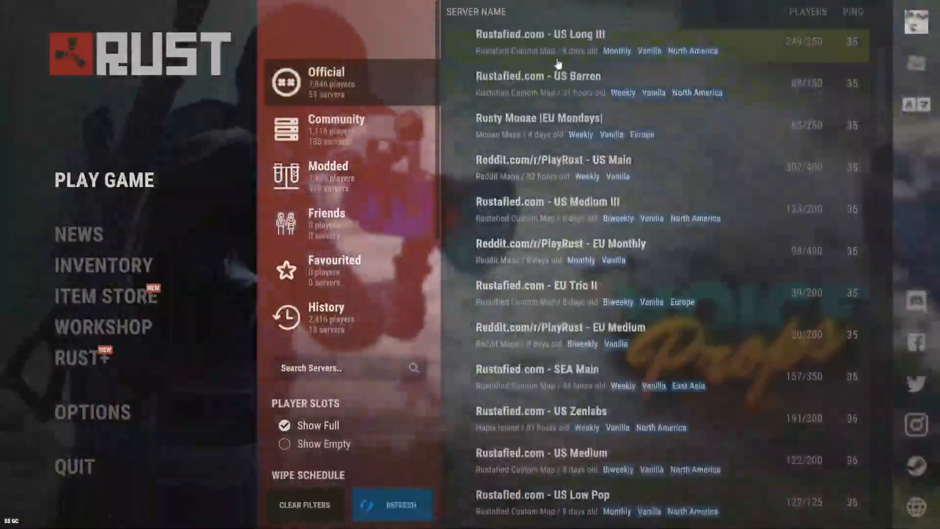
Step: Join the Reddit PlayRust US Low Pop server and open the cheat menu with Insert
double_click(541, 494)
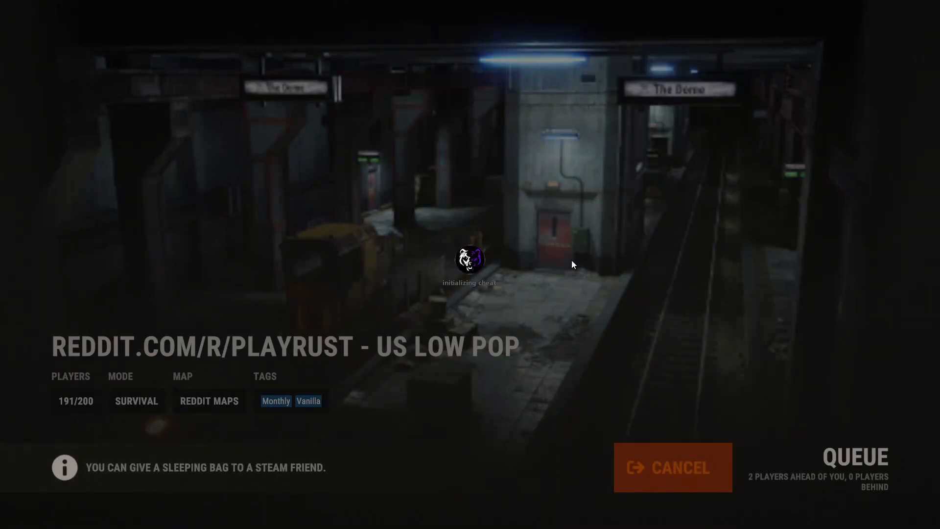
key("insert")
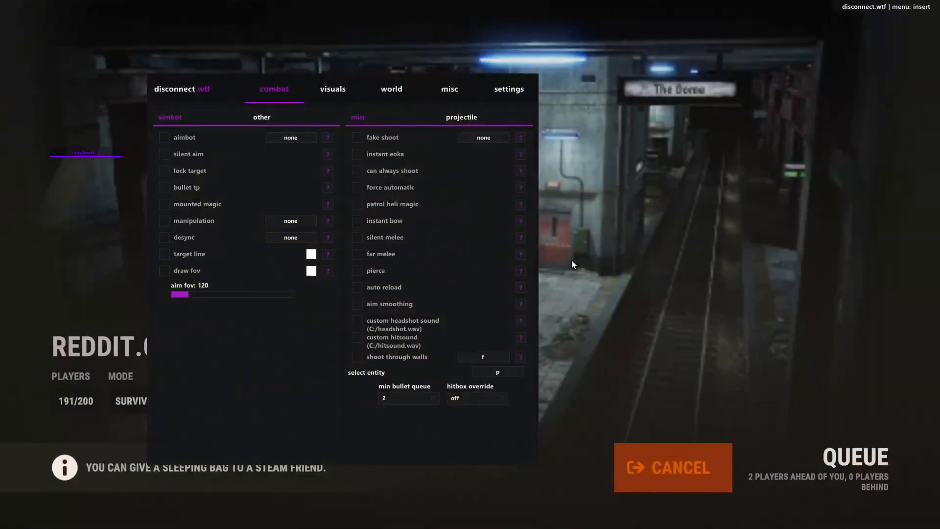